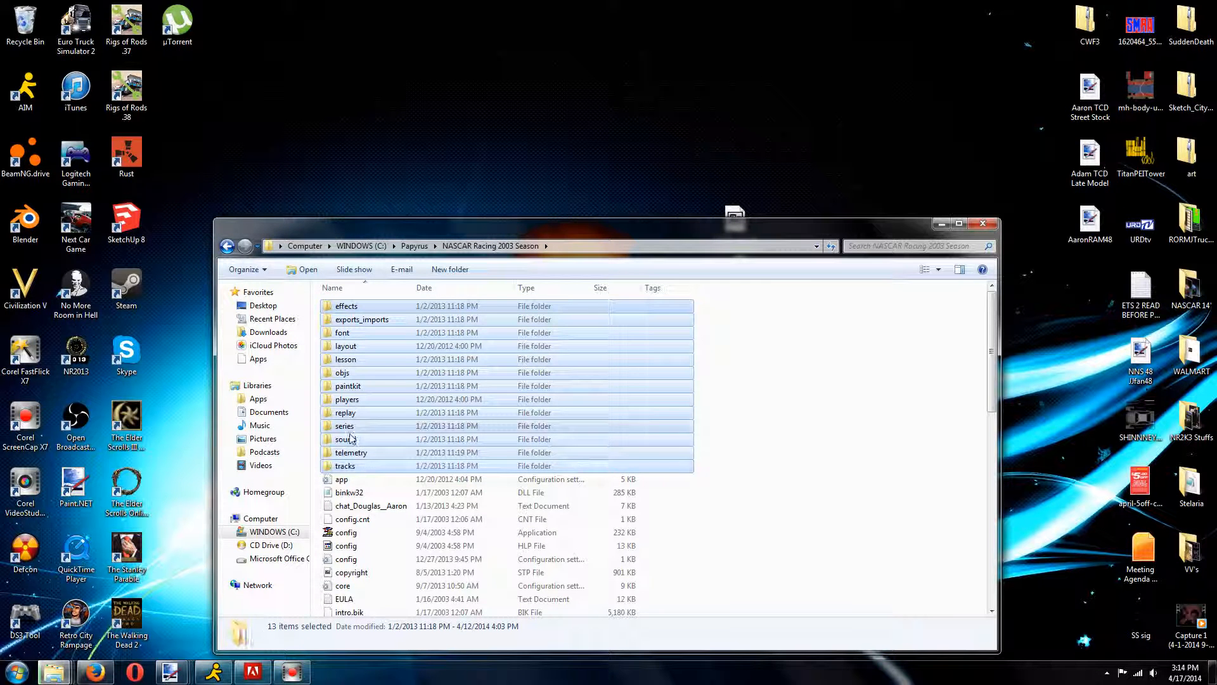
Copy the game's sound folder and paste a backup of it onto the desktop.
{"action": "double_click", "coordinate": [342, 439]}
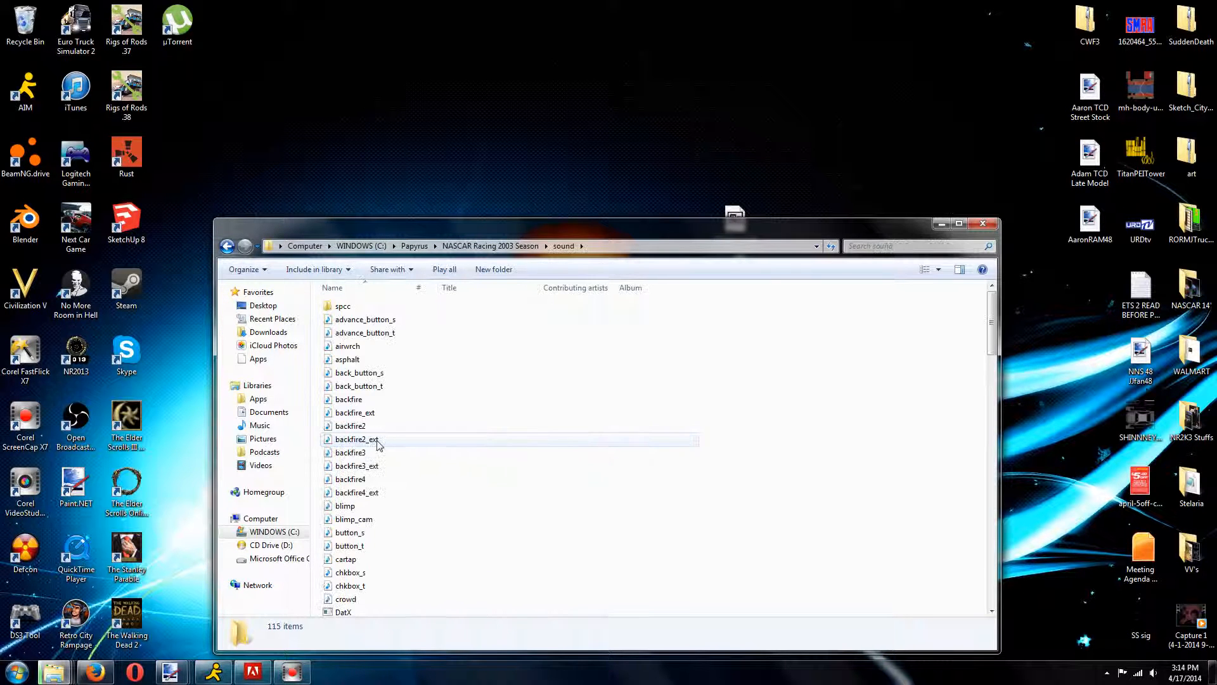
{"action": "scroll", "scroll_direction": "down", "scroll_amount": 3}
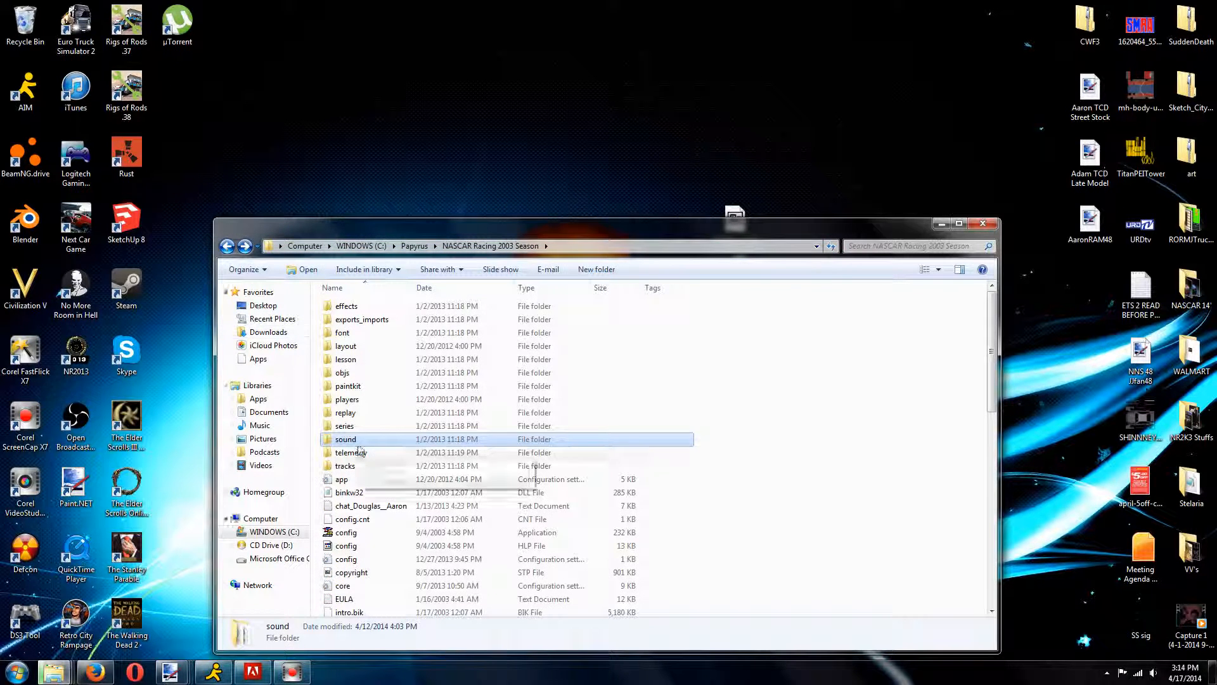
{"action": "right_click", "coordinate": [345, 438]}
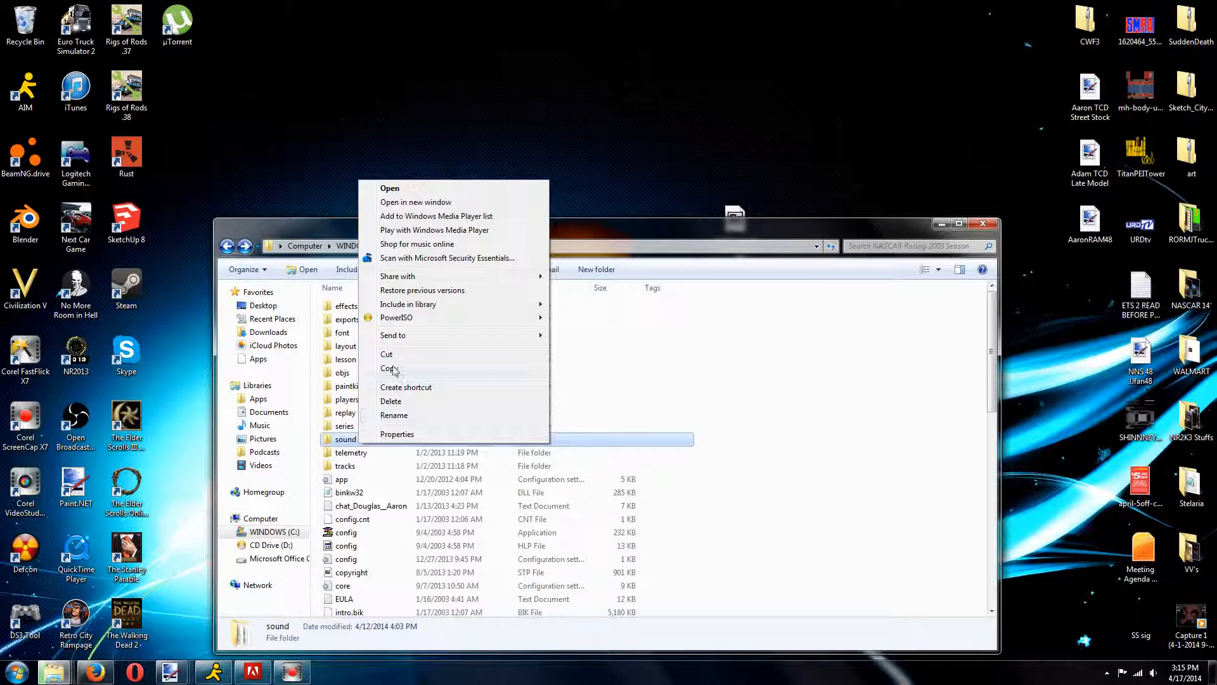
{"action": "left_click", "coordinate": [386, 368]}
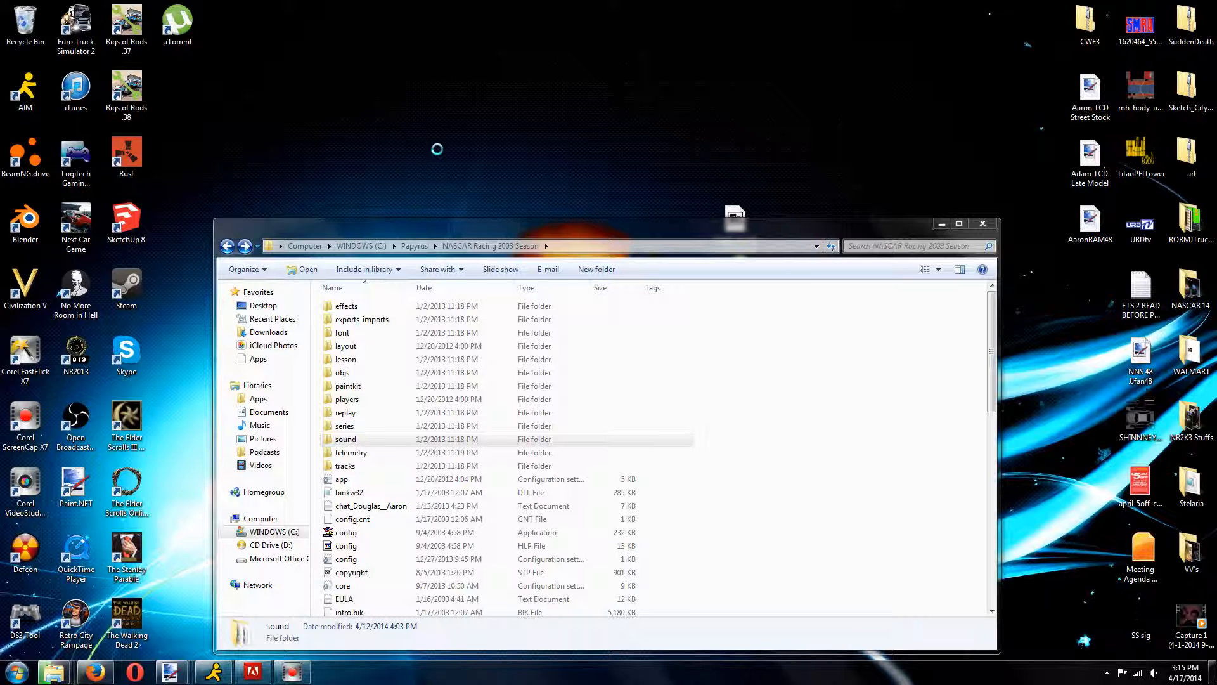
{"action": "right_click", "coordinate": [436, 150]}
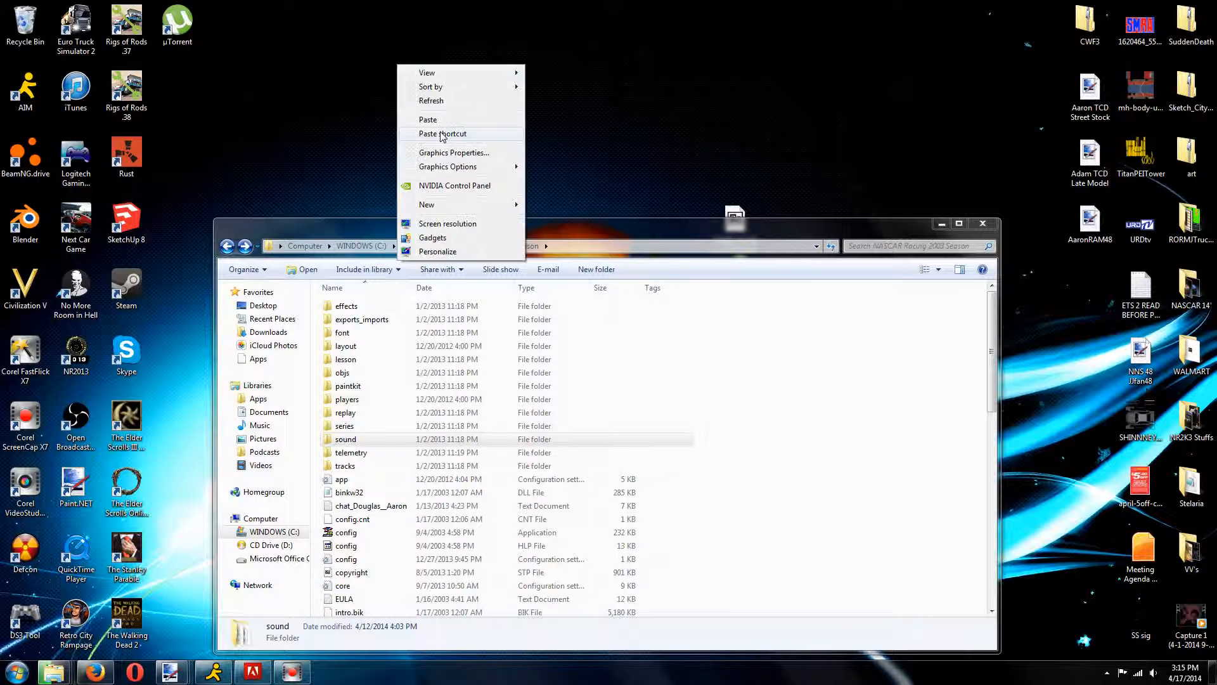
{"action": "left_click", "coordinate": [461, 118]}
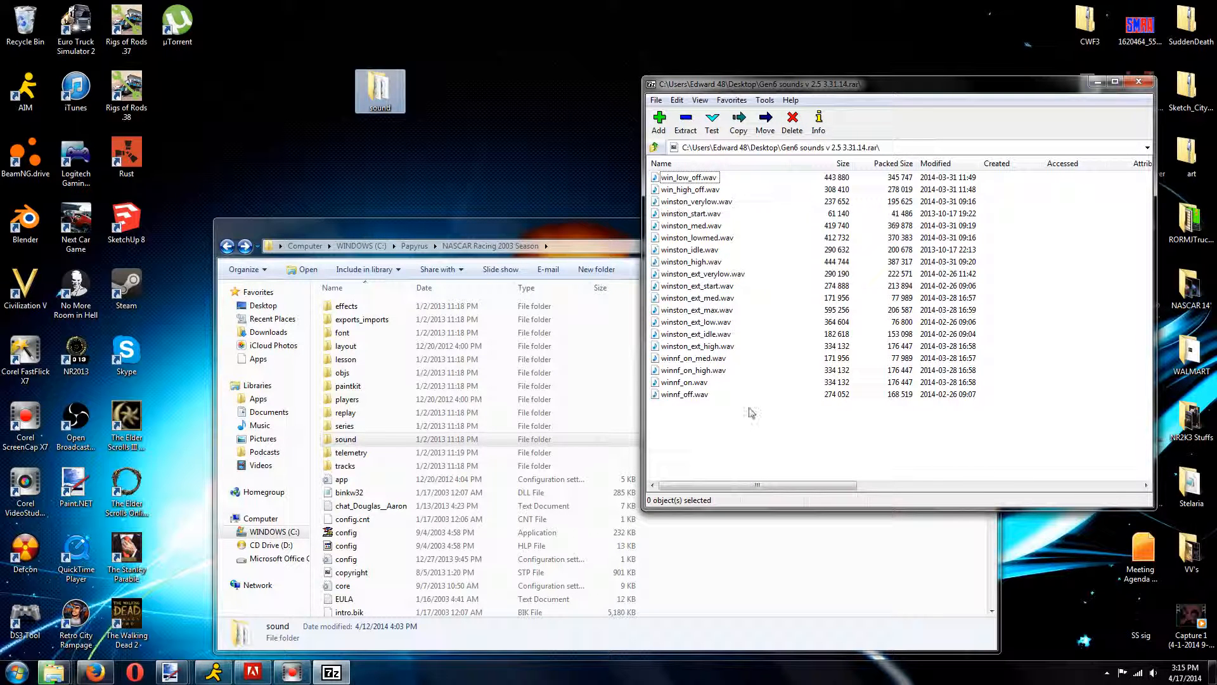
Select all 19 Gen6 sound files in the archive and drop them into the game's sound folder.
{"action": "key", "text": "ctrl+a"}
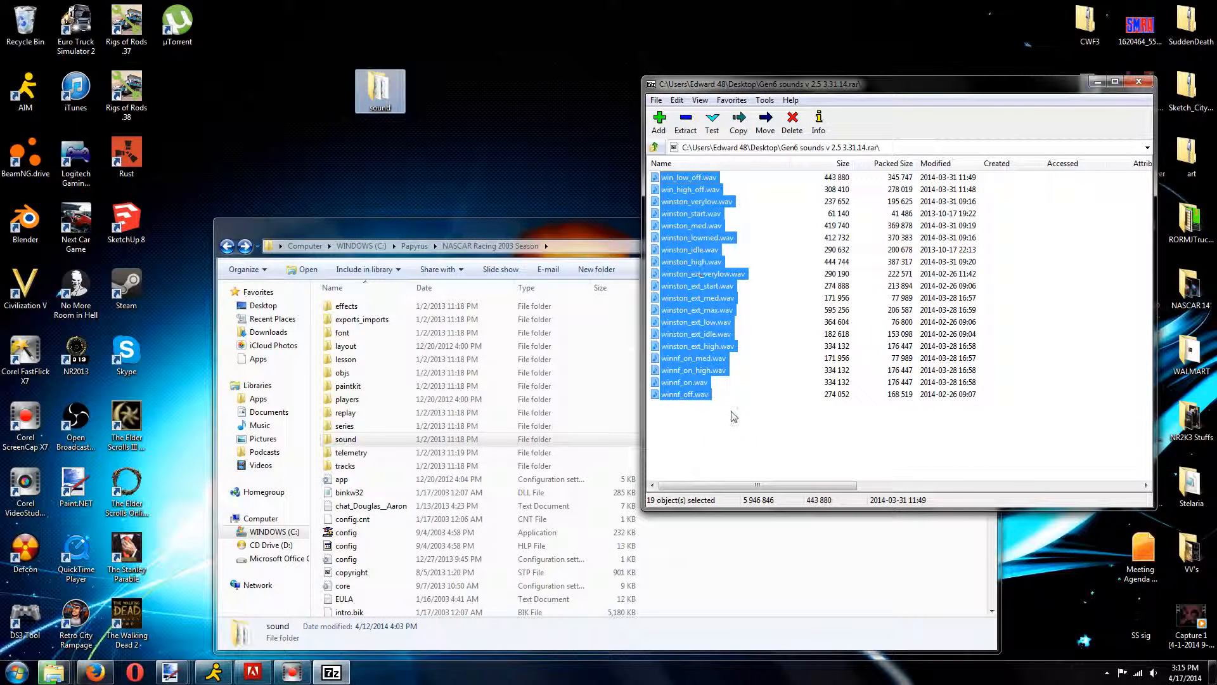
{"action": "left_click", "coordinate": [398, 172]}
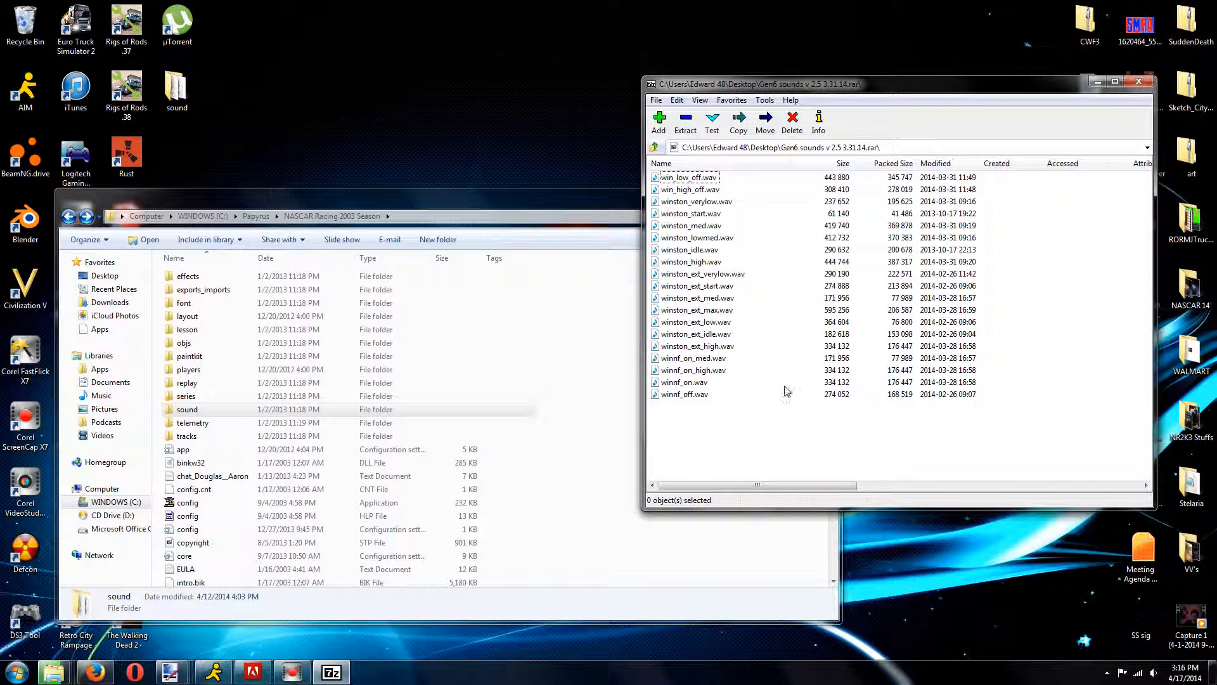
{"action": "mouse_move", "coordinate": [684, 213]}
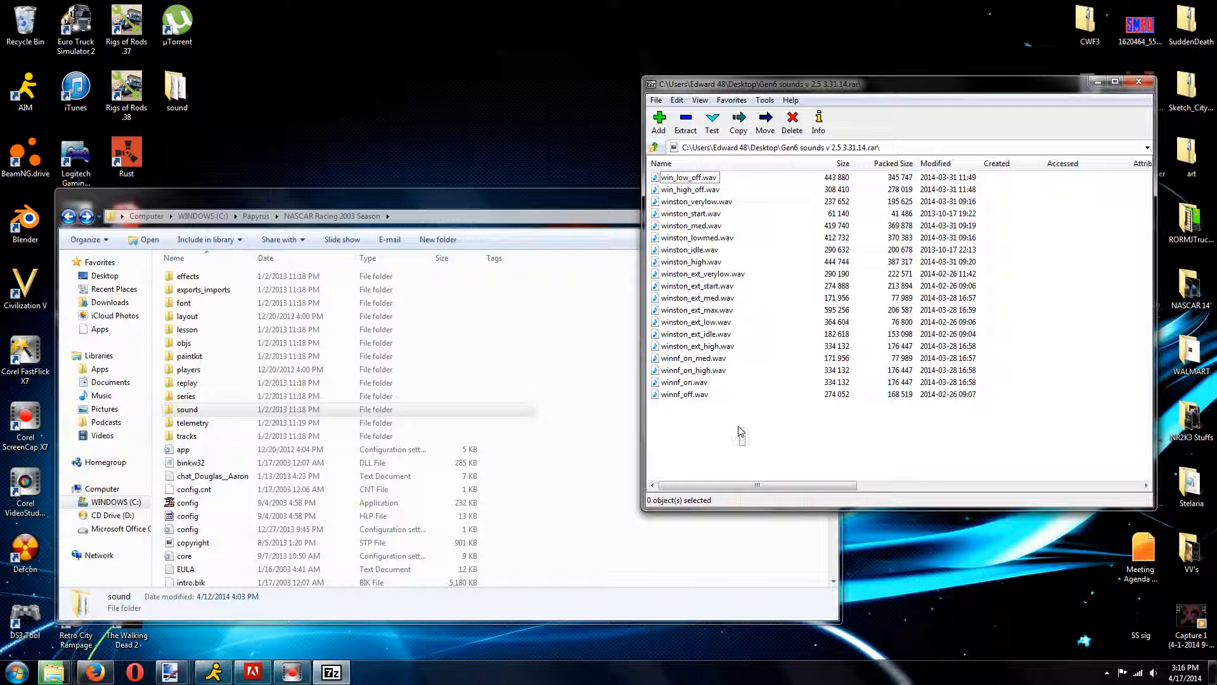
{"action": "key", "text": "ctrl+a"}
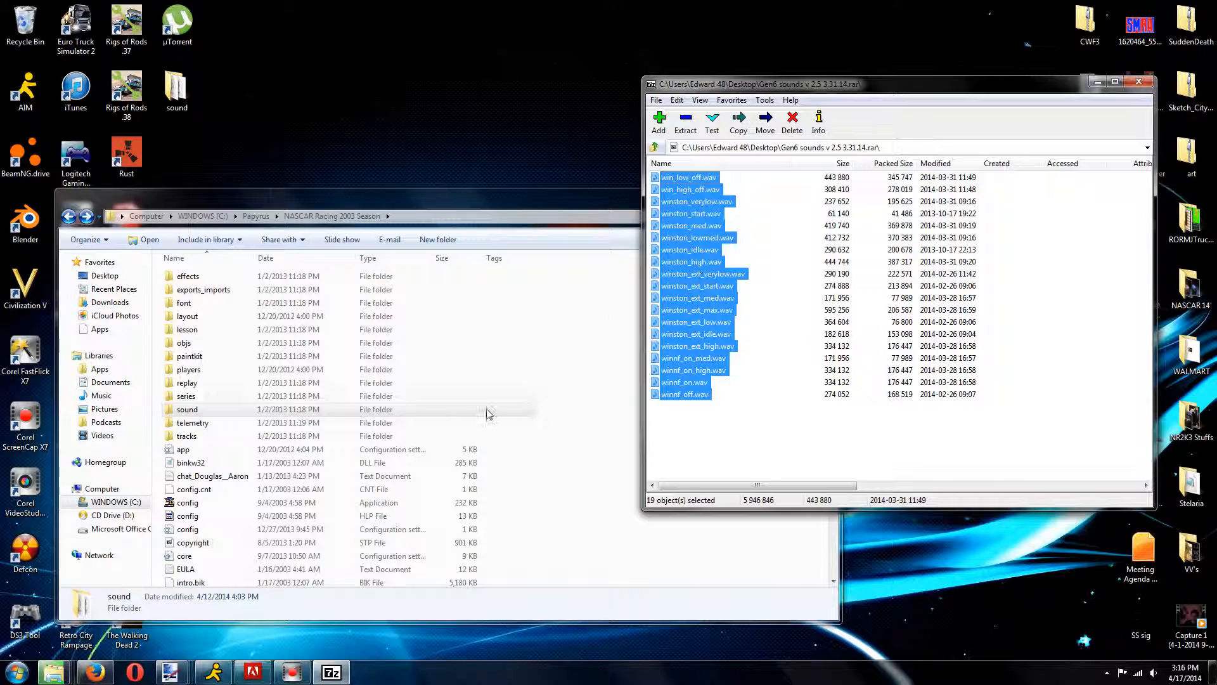
{"action": "double_click", "coordinate": [187, 408]}
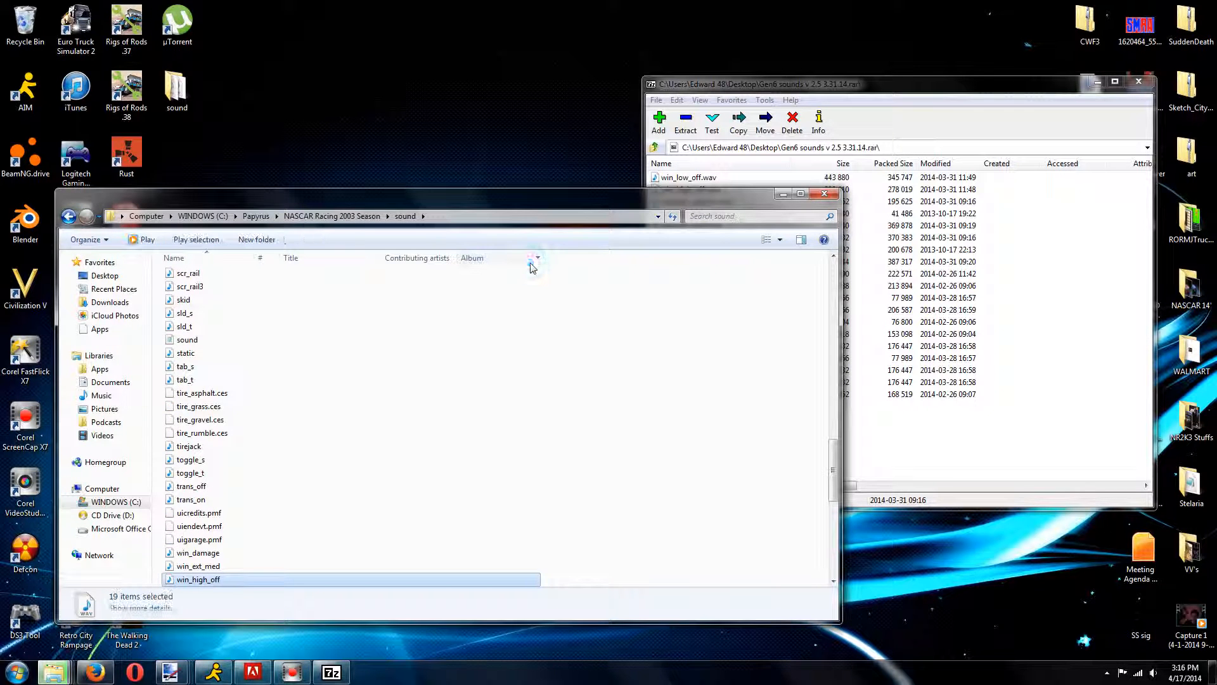
{"action": "scroll", "scroll_direction": "down", "scroll_amount": 3}
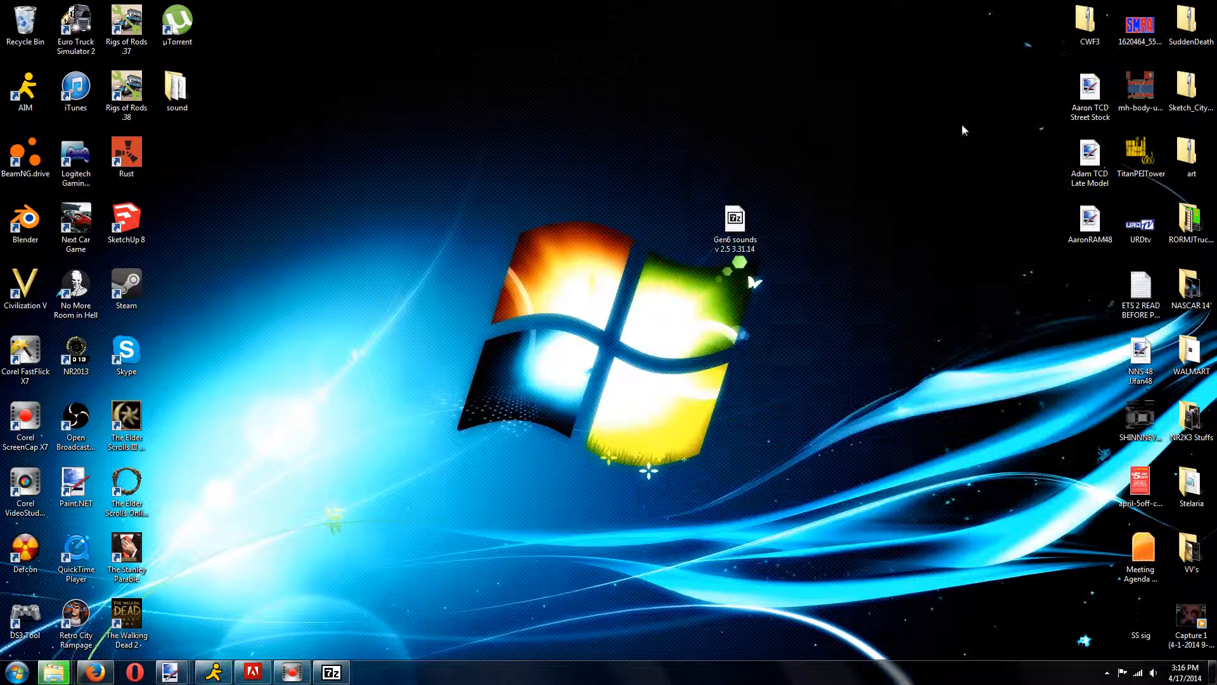
Start NR2003 from its desktop shortcut.
{"action": "left_click", "coordinate": [76, 353]}
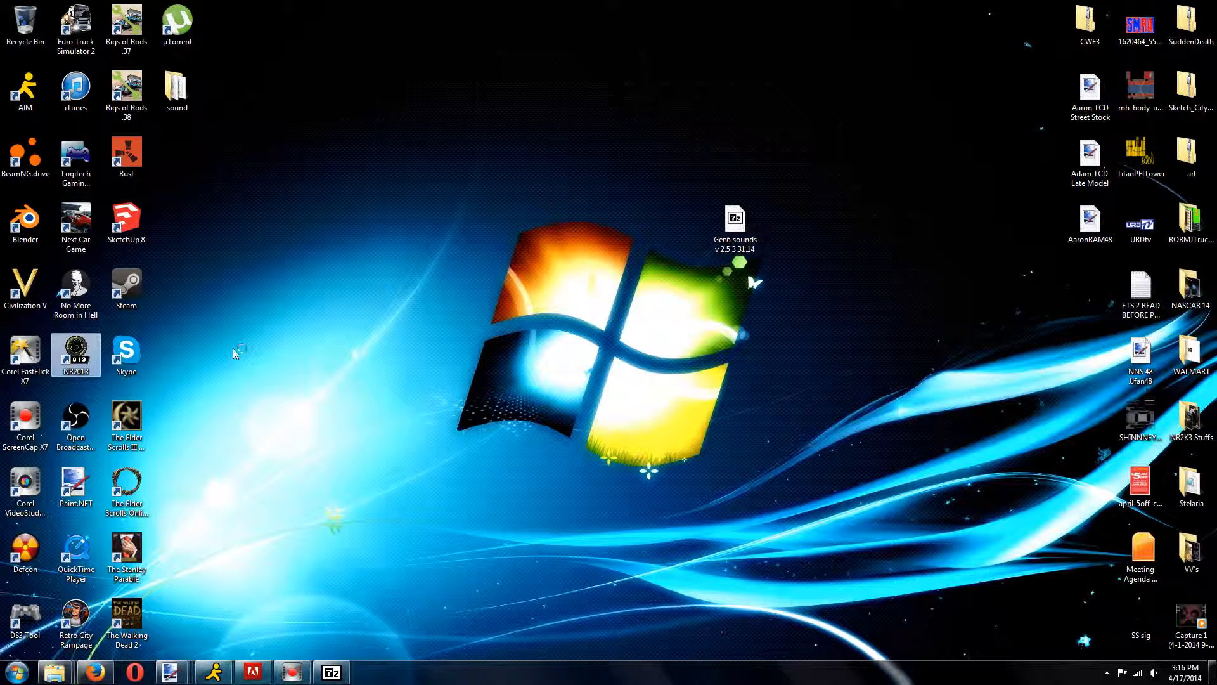
{"action": "mouse_move", "coordinate": [233, 304]}
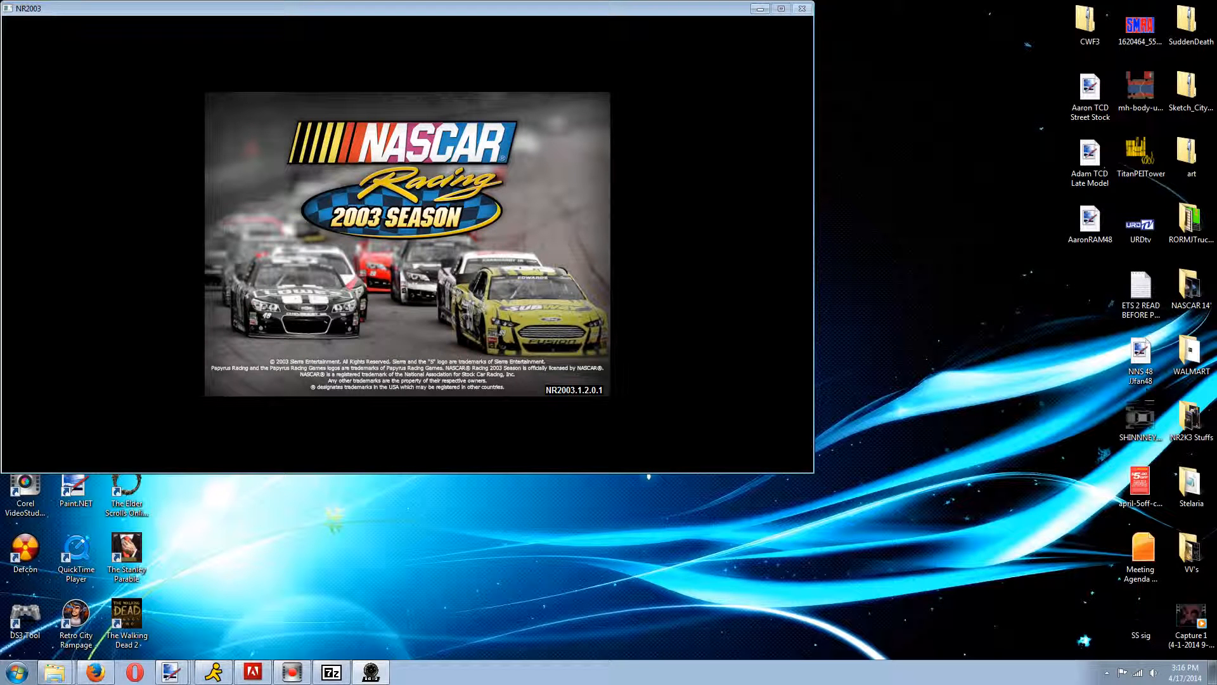
{"action": "mouse_move", "coordinate": [205, 174]}
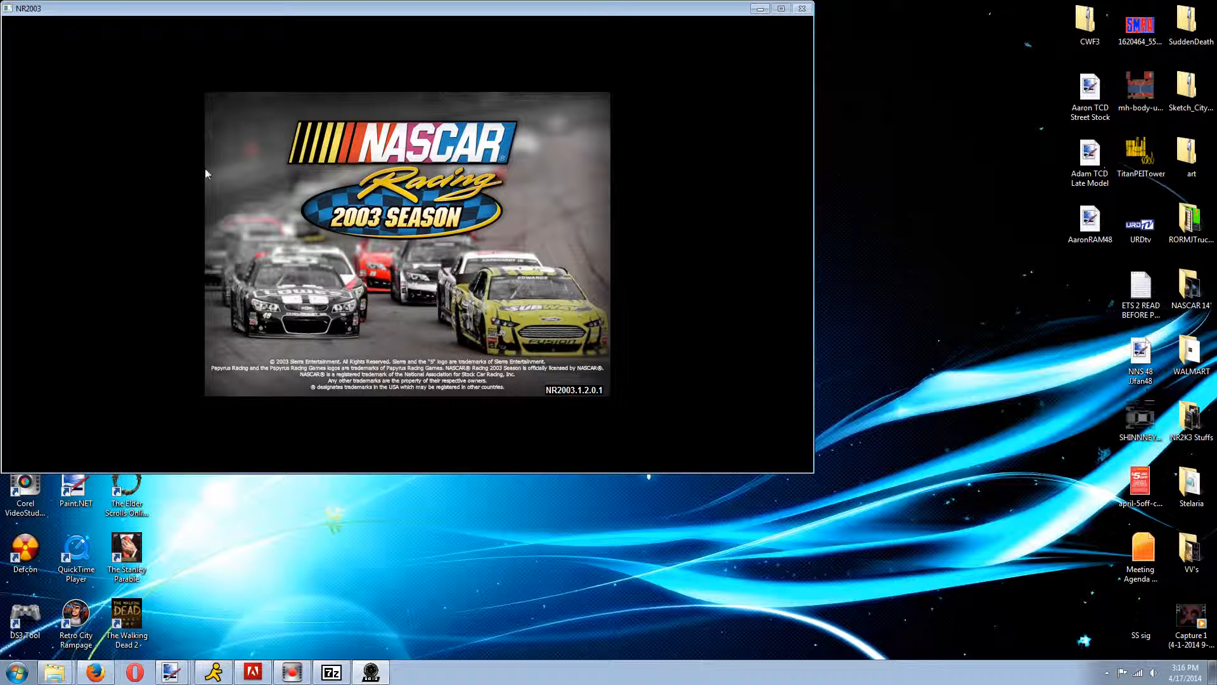
{"action": "mouse_move", "coordinate": [199, 142]}
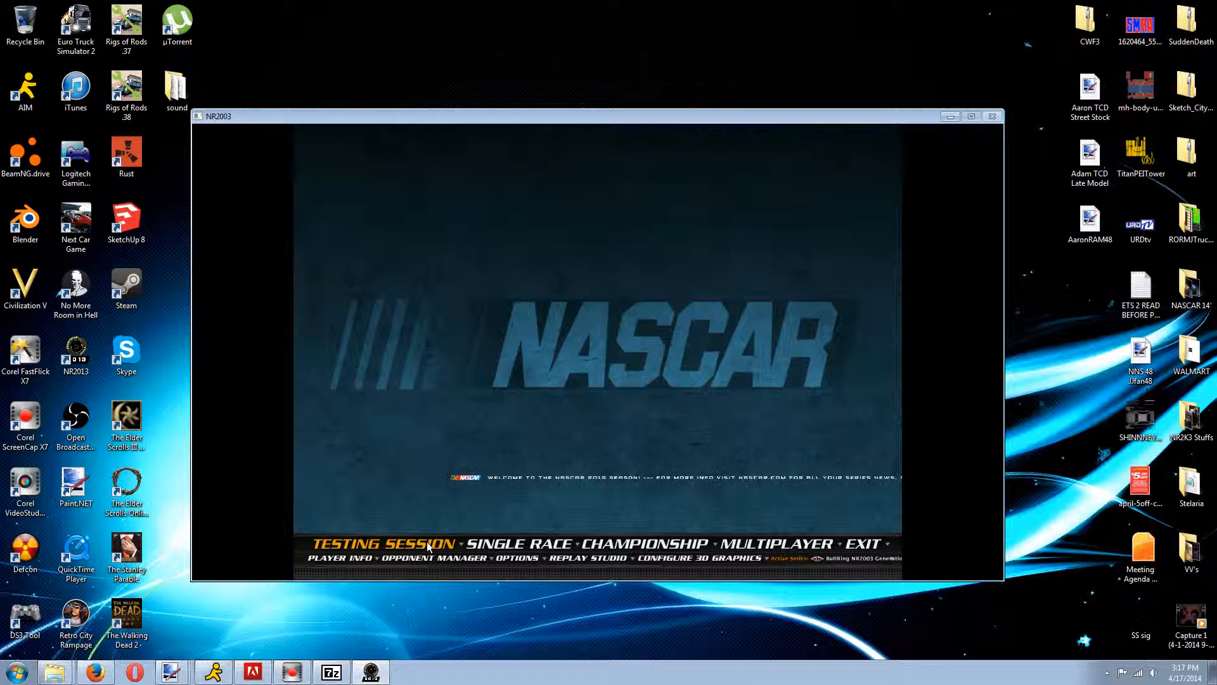
Choose Testing Session from the NR2003 main menu.
{"action": "left_click", "coordinate": [390, 543]}
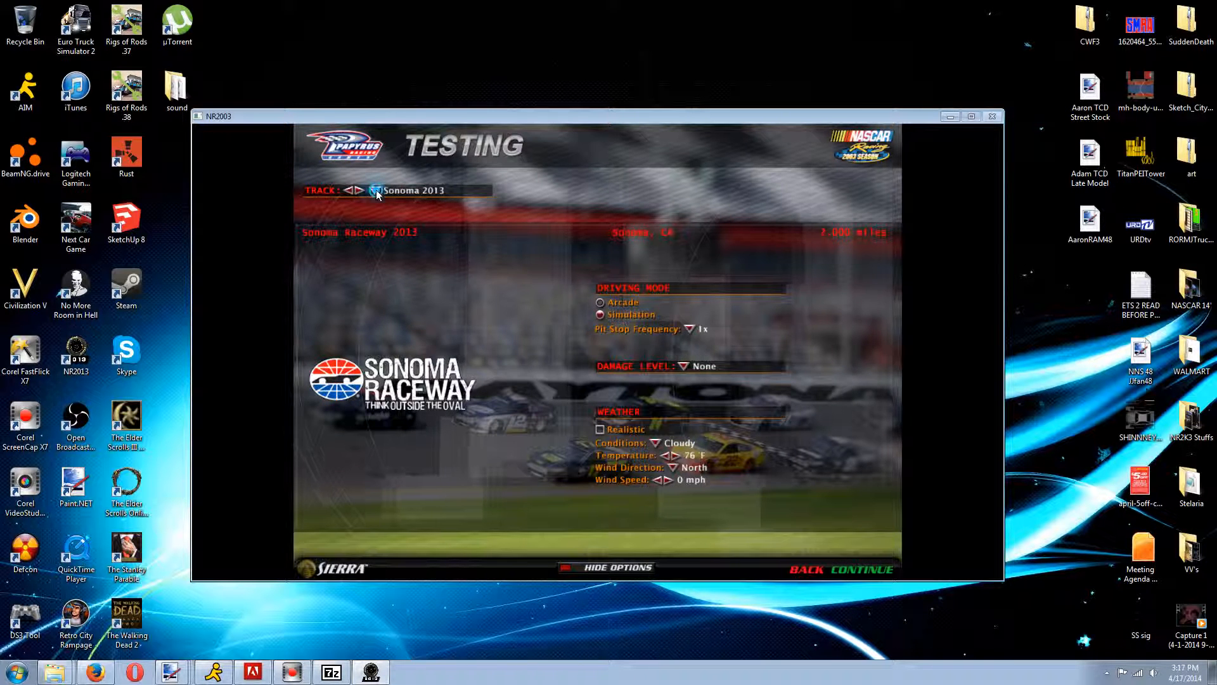
Keep Sonoma 2013 as the track and continue to the race weekend screen.
{"action": "left_click", "coordinate": [377, 190]}
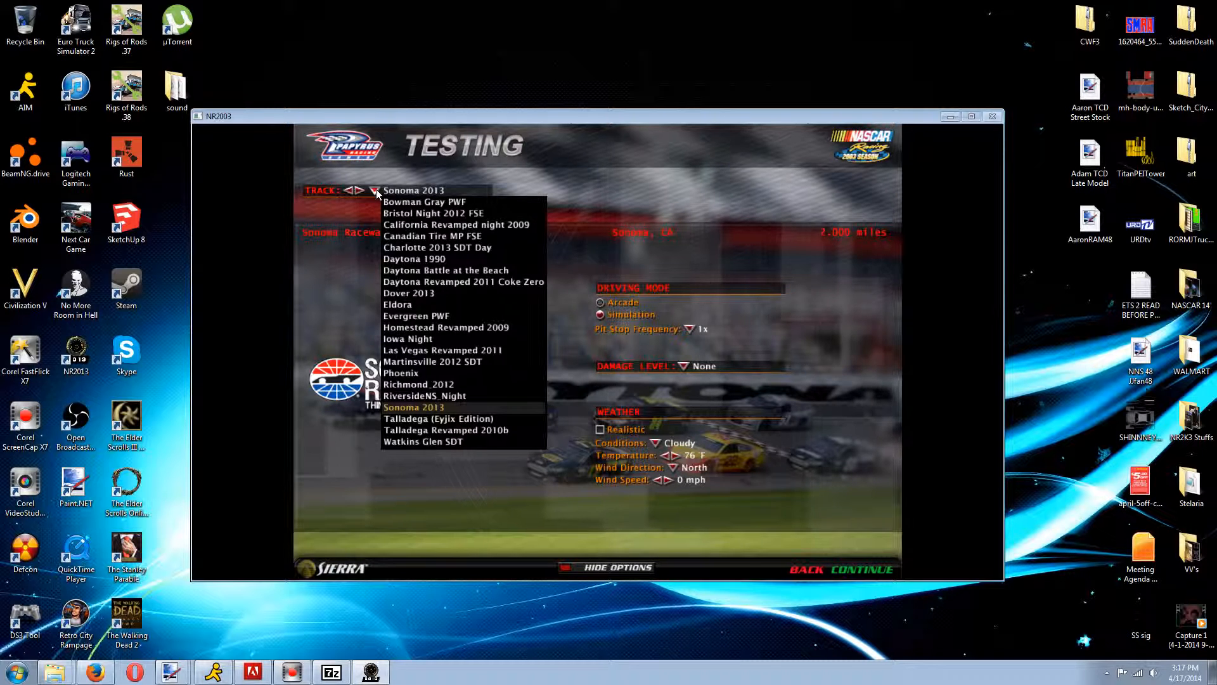
{"action": "mouse_move", "coordinate": [441, 431]}
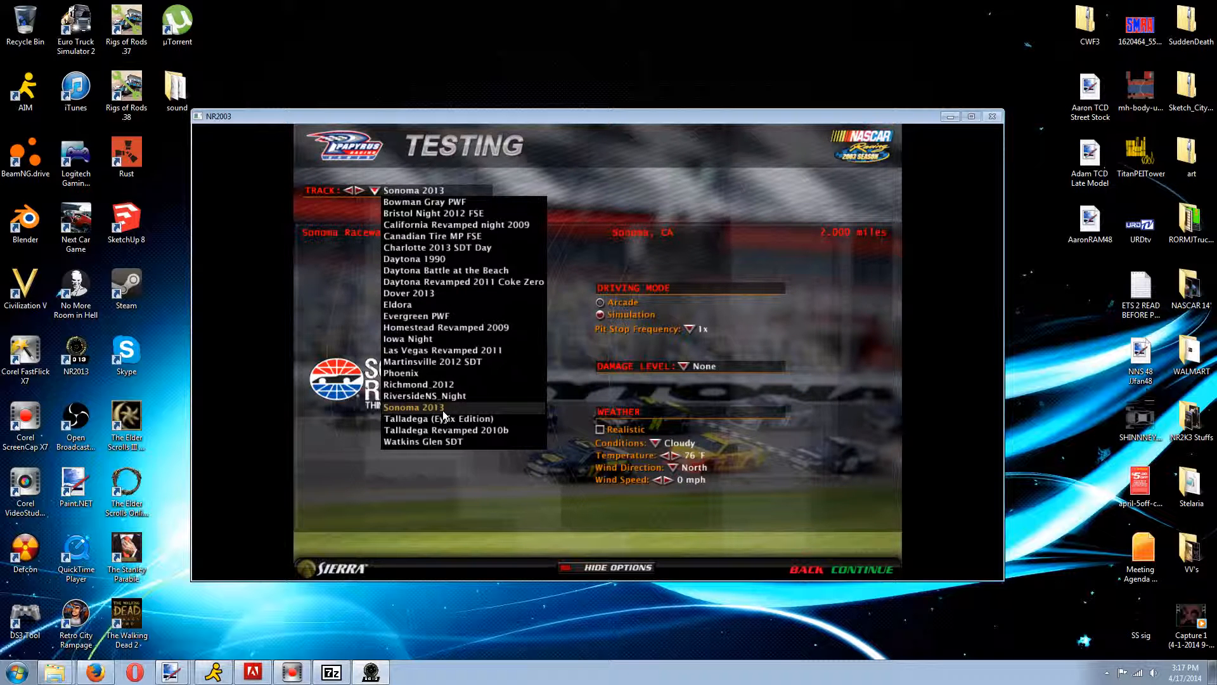
{"action": "mouse_move", "coordinate": [452, 430]}
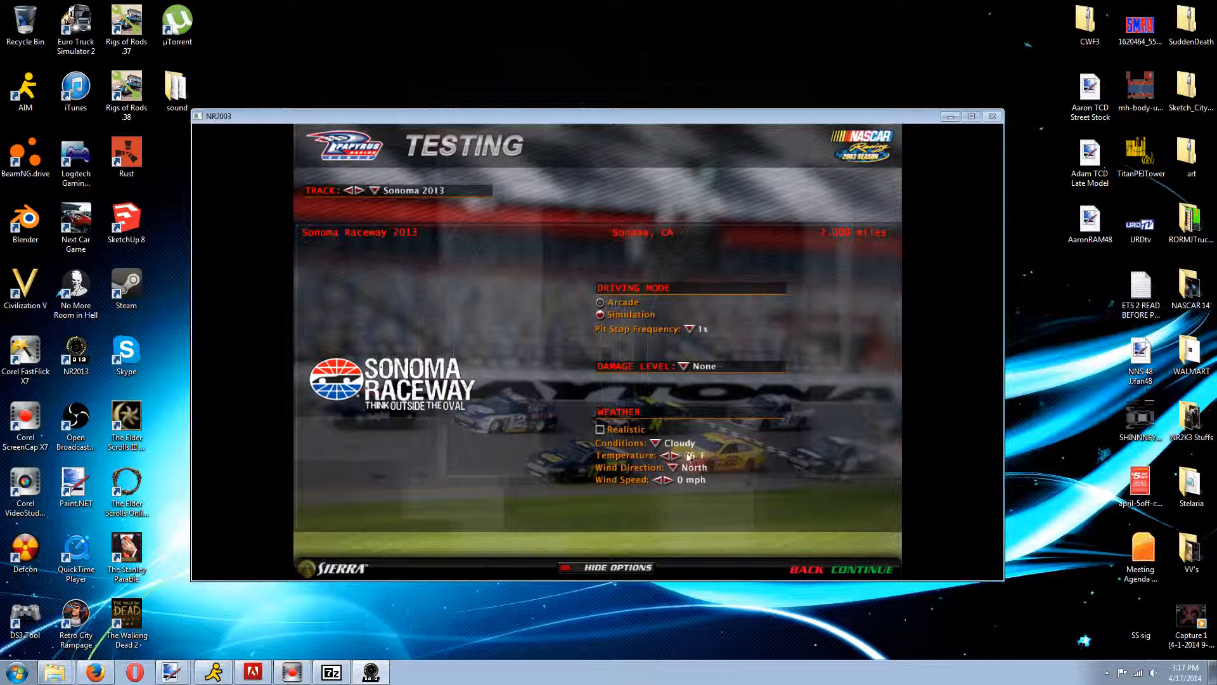
{"action": "left_click", "coordinate": [867, 570]}
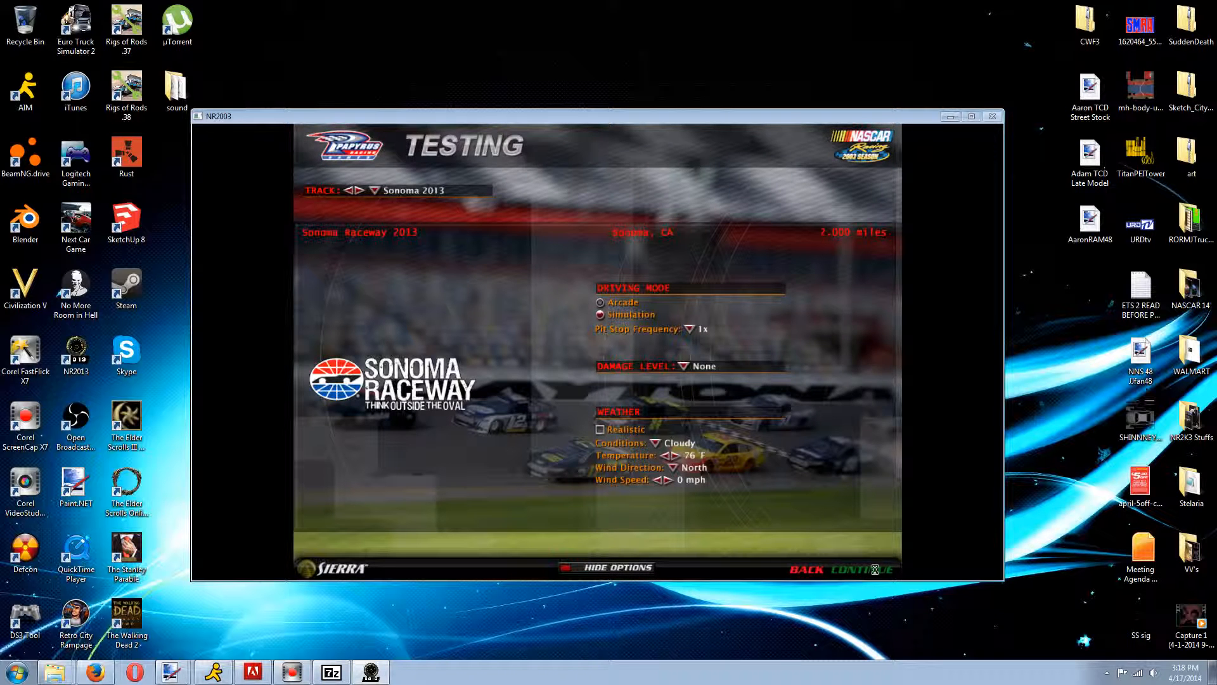
{"action": "left_click", "coordinate": [860, 568]}
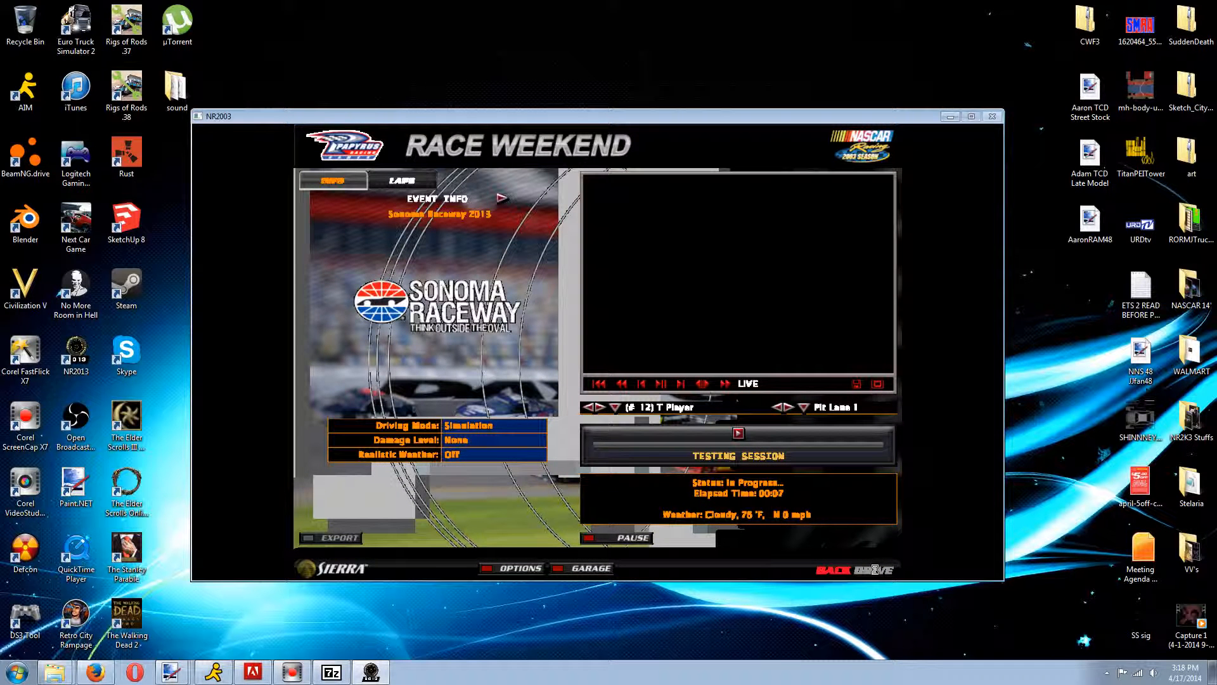
{"action": "mouse_move", "coordinate": [827, 521]}
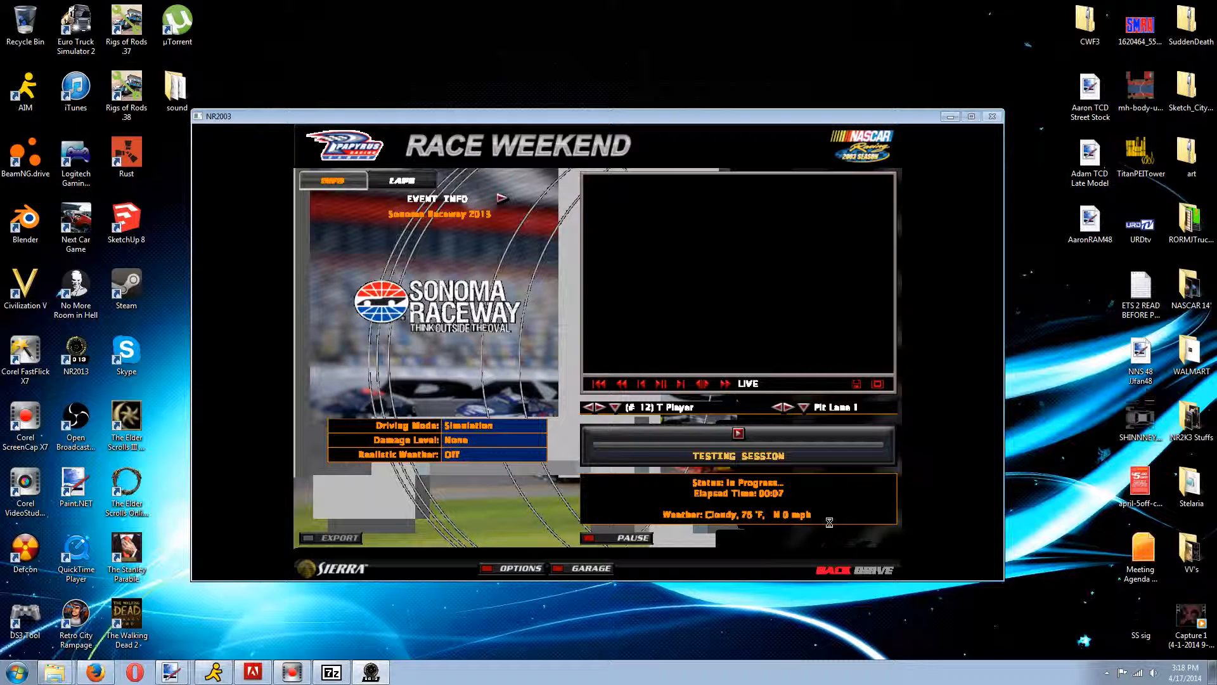
{"action": "mouse_move", "coordinate": [832, 531]}
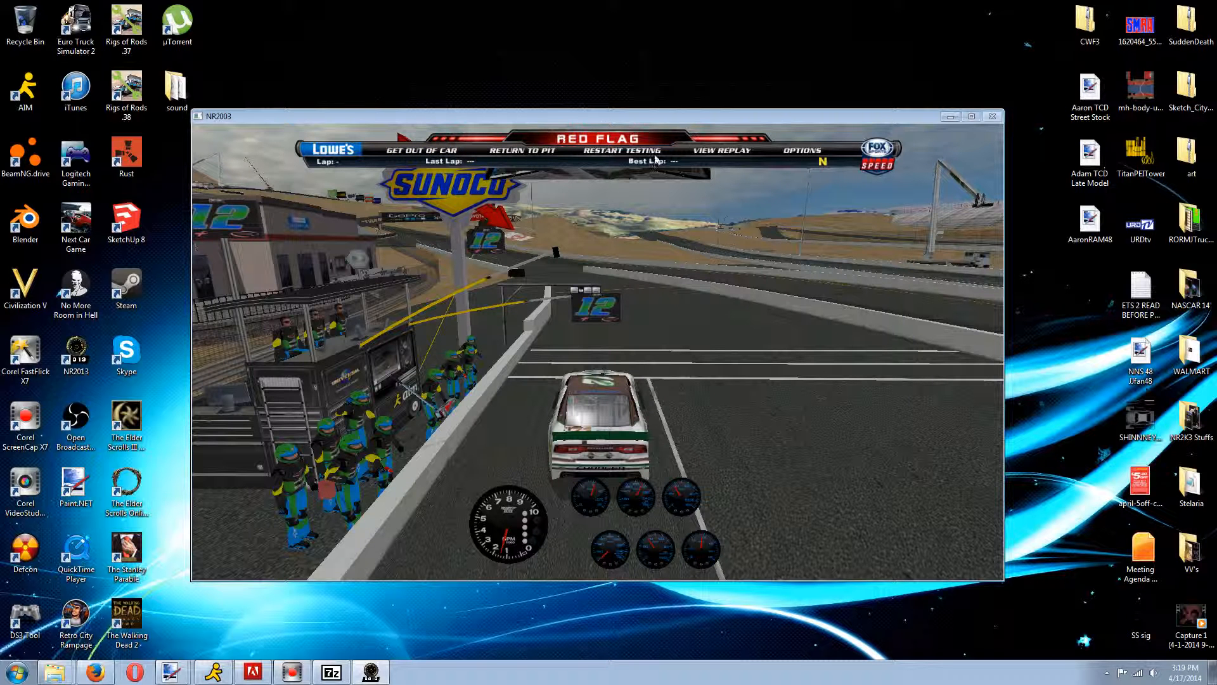
{"action": "mouse_move", "coordinate": [825, 161]}
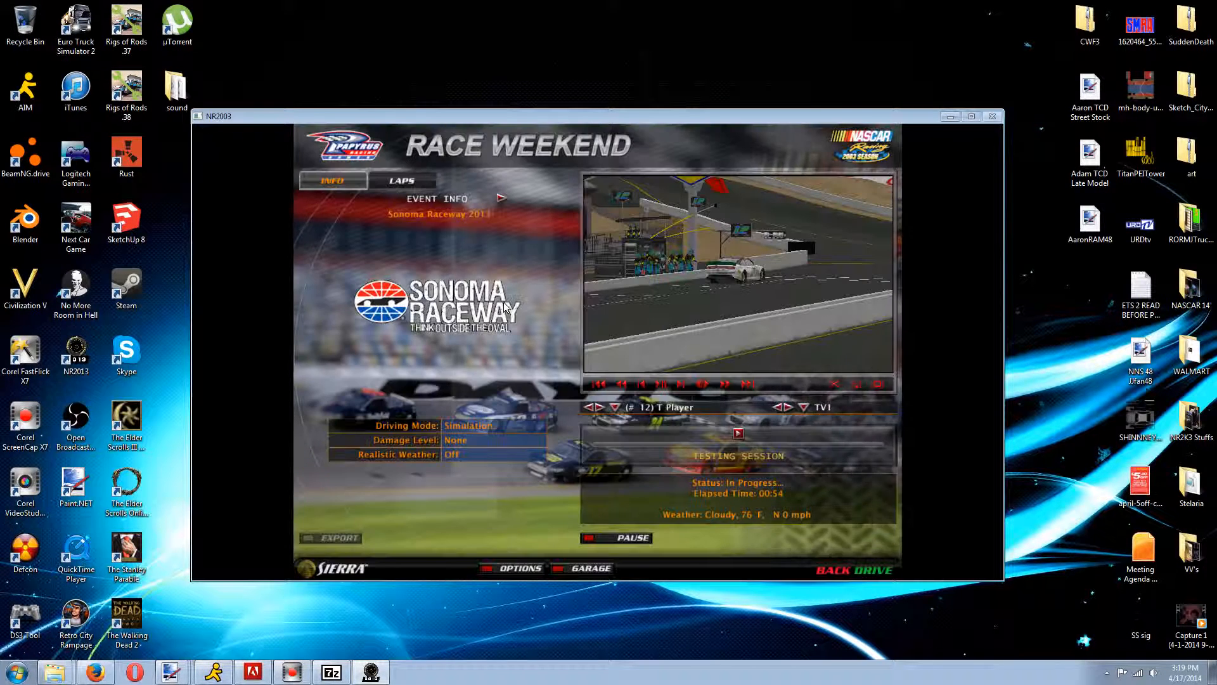
Back out of Race Weekend and Testing screens to the main menu.
{"action": "left_click", "coordinate": [829, 570]}
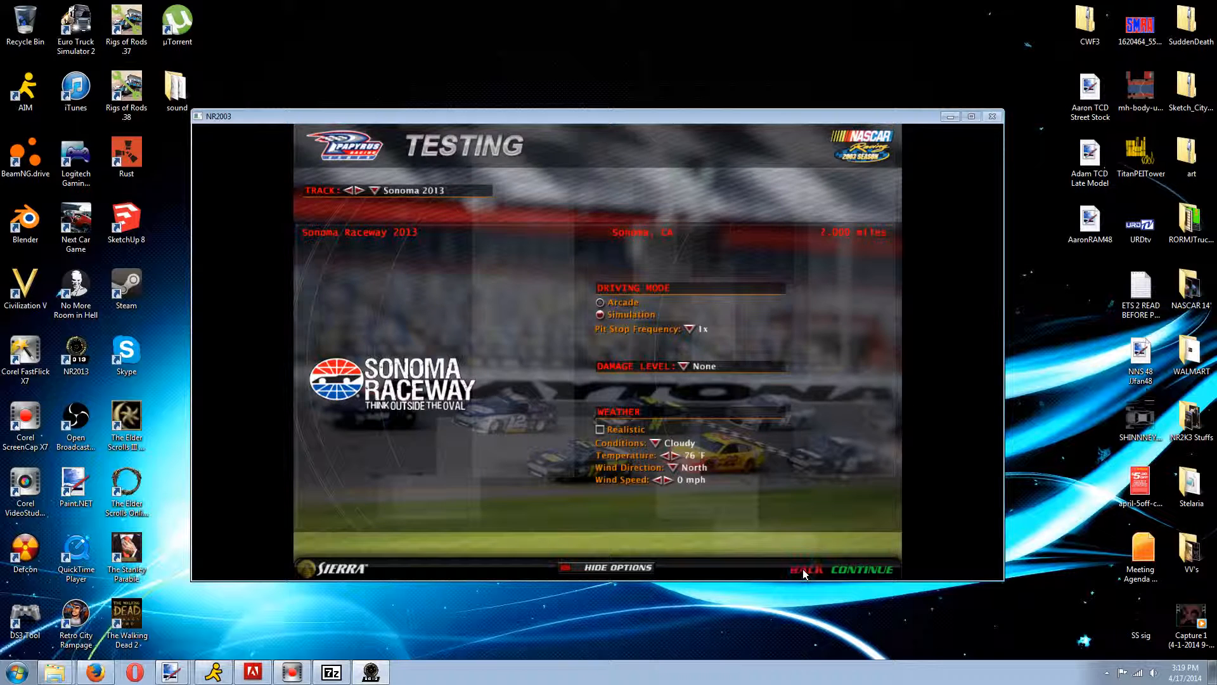
{"action": "left_click", "coordinate": [804, 568]}
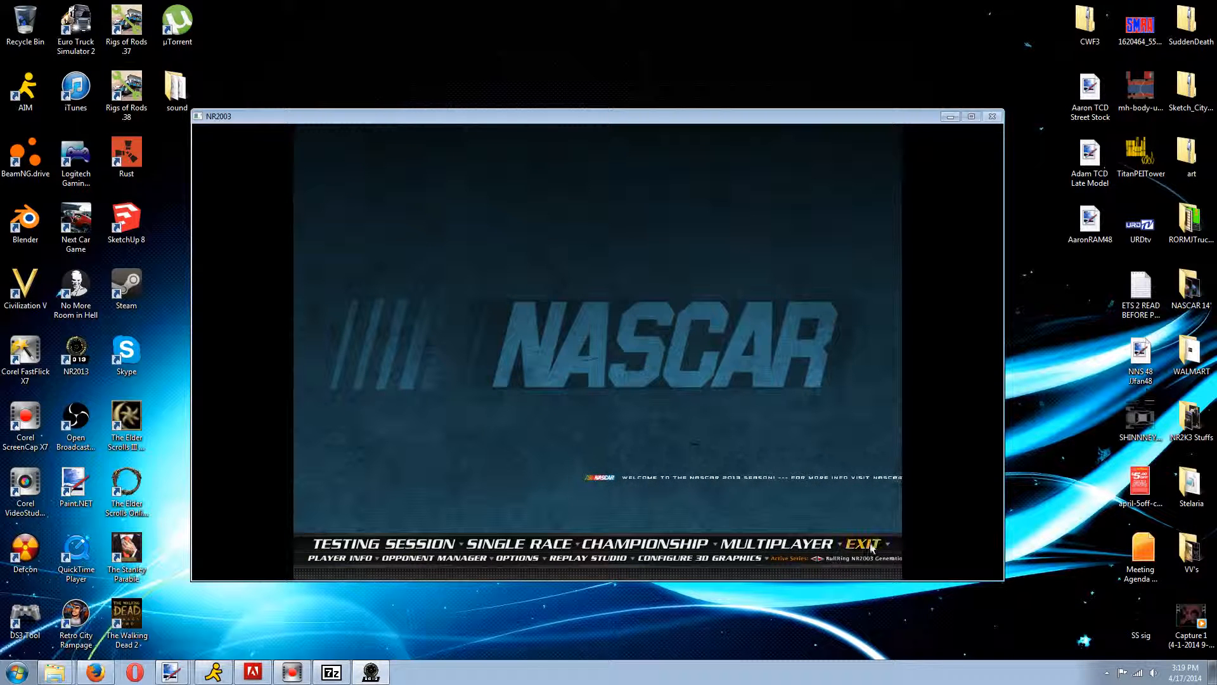